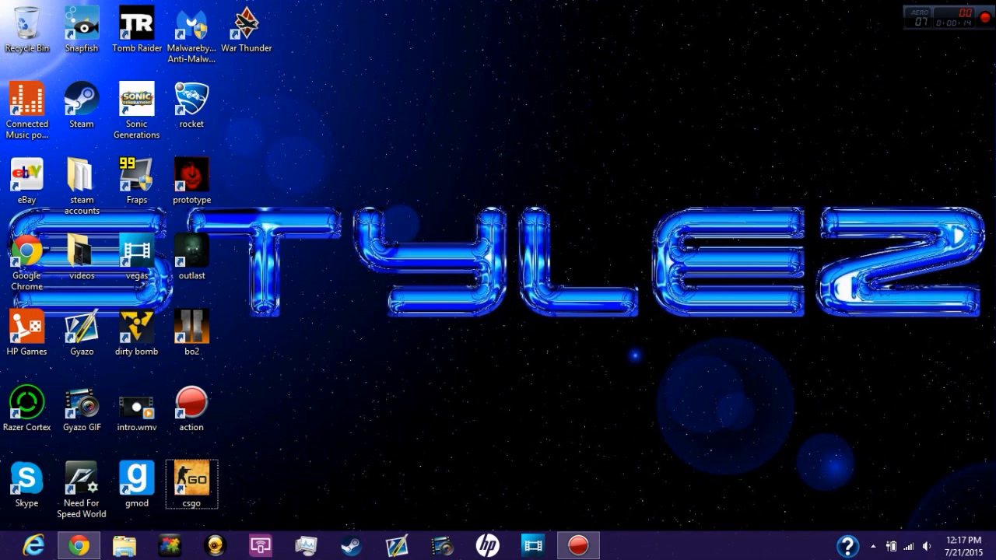
# - Launch Task Manager from the taskbar, bringing up the User Account Control prompt
pyautogui.moveTo(270, 318); pyautogui.dragTo(364, 445)
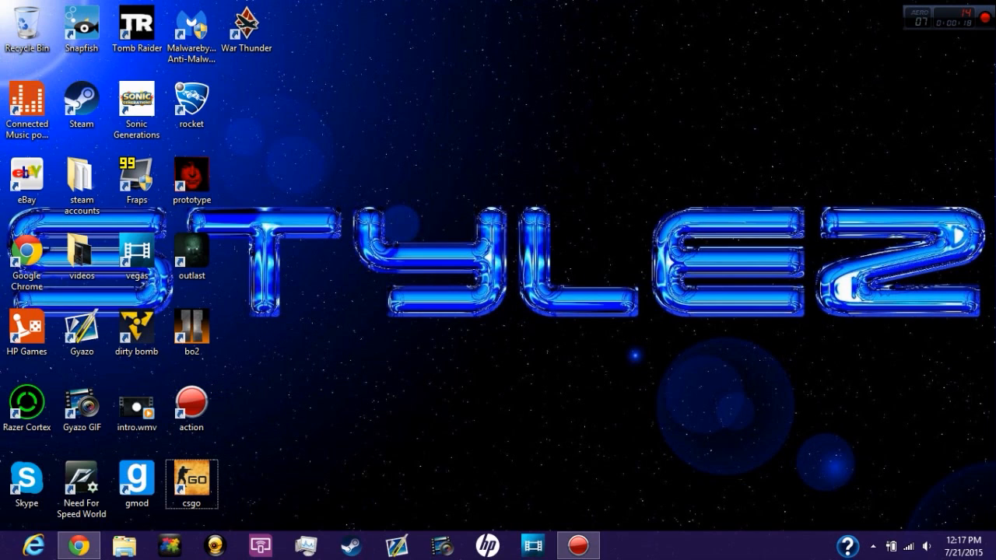
pyautogui.click(190, 405)
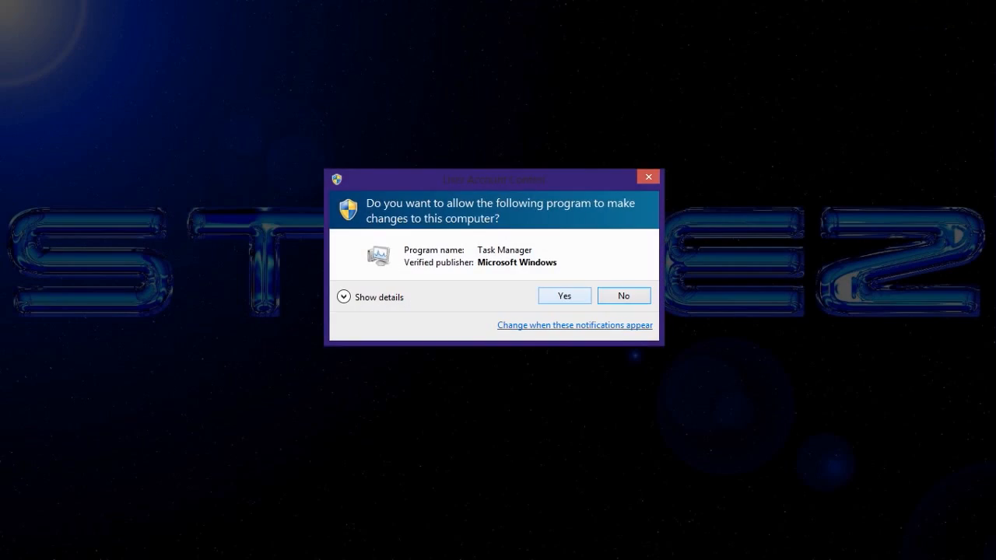
# - Allow Task Manager to run and review the Startup list, including PowerDVD RC Service and Program entries
pyautogui.click(564, 295)
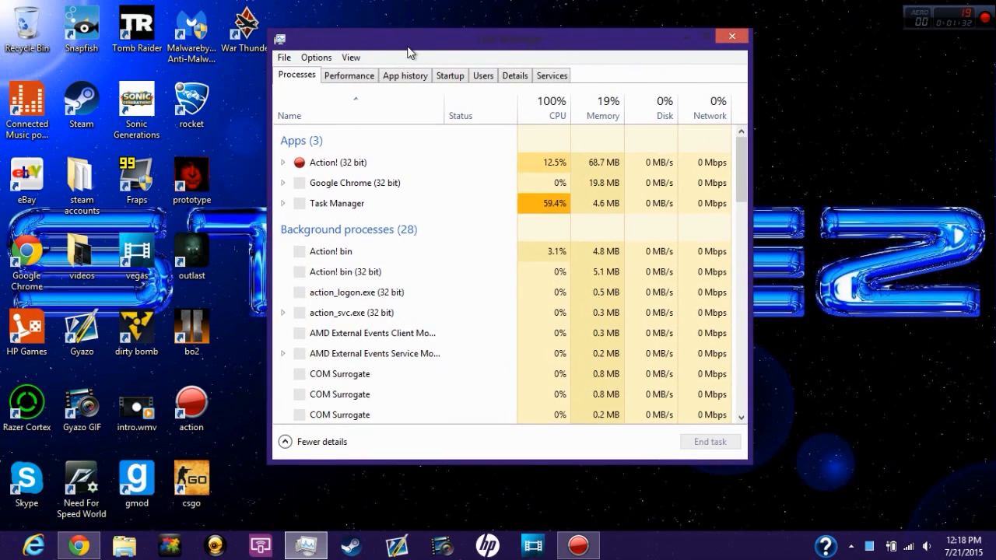
pyautogui.click(449, 75)
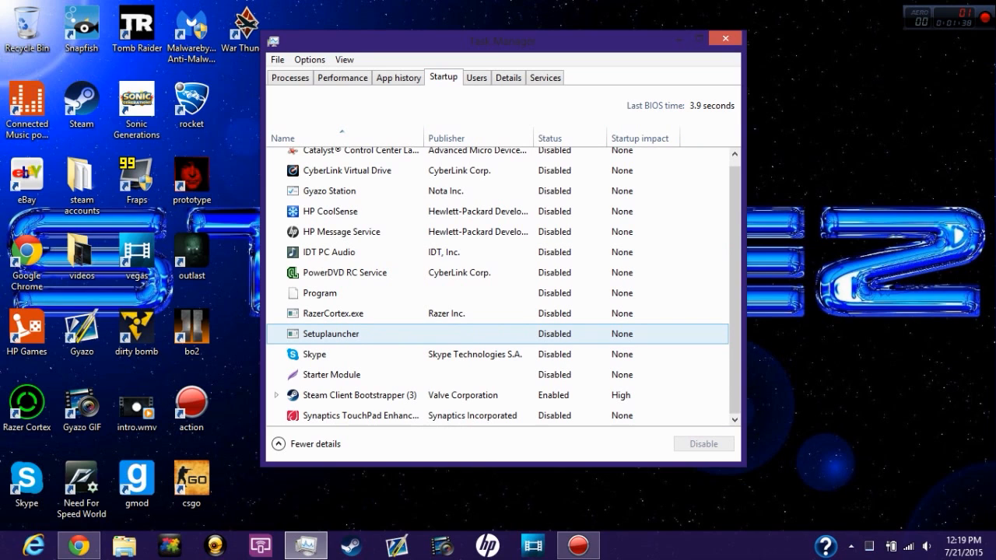
pyautogui.click(330, 252)
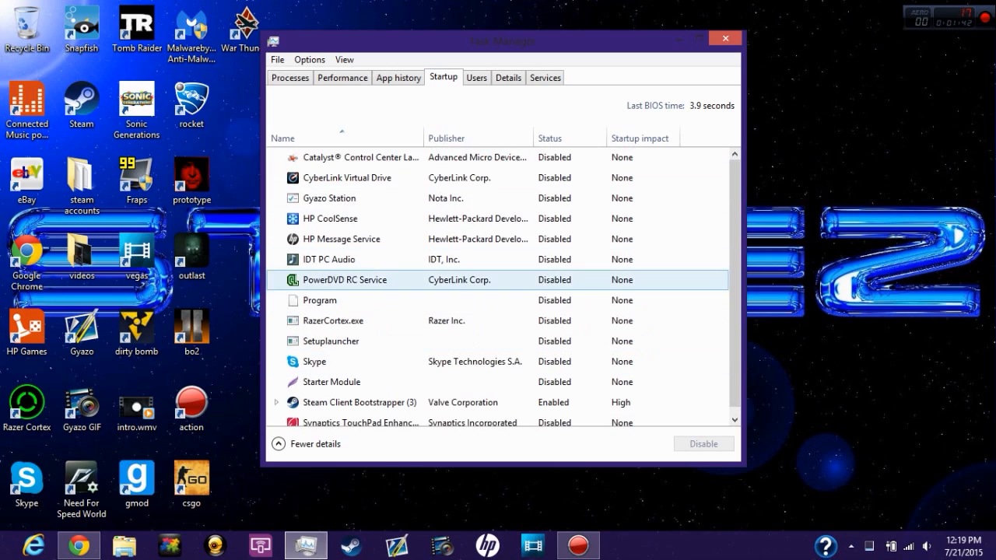
pyautogui.click(350, 300)
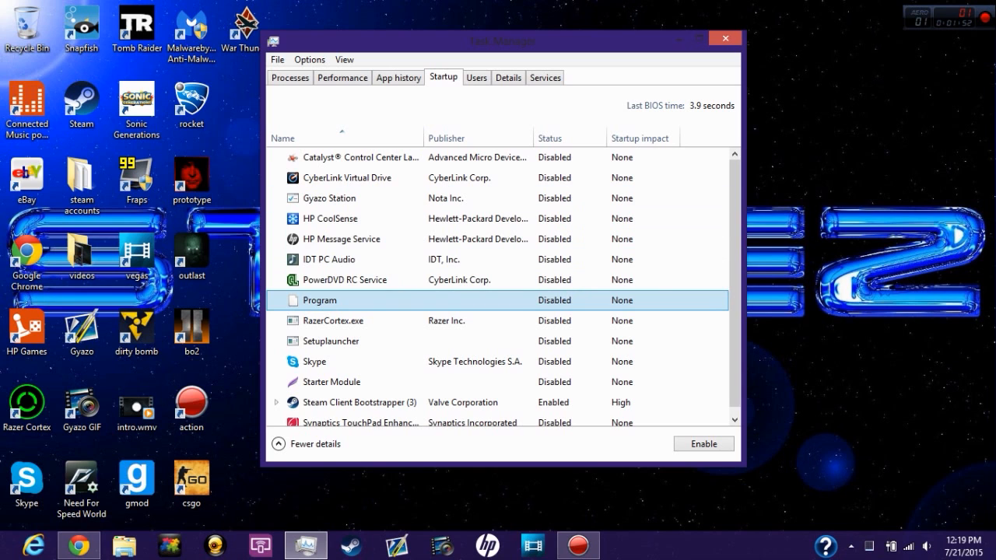
pyautogui.click(315, 361)
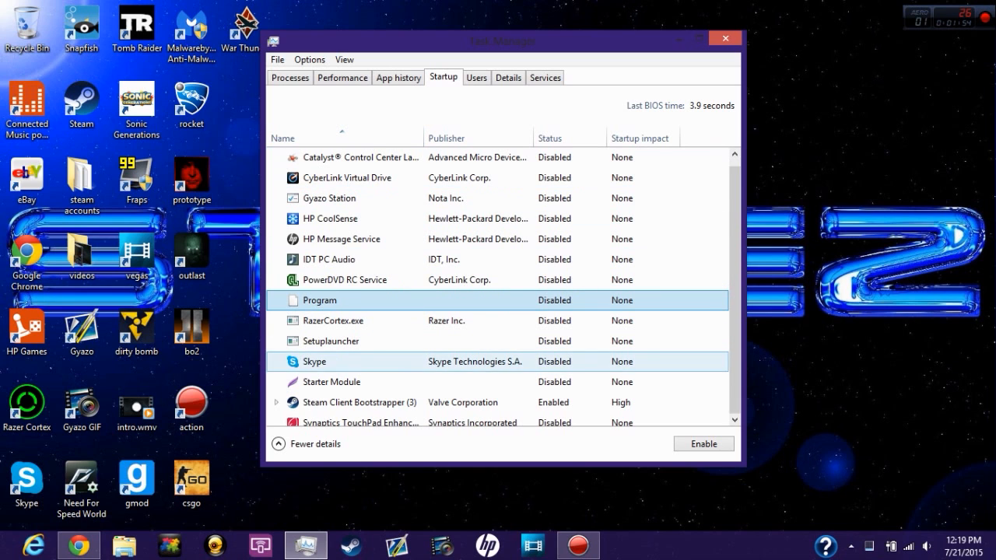
pyautogui.scroll(-3)
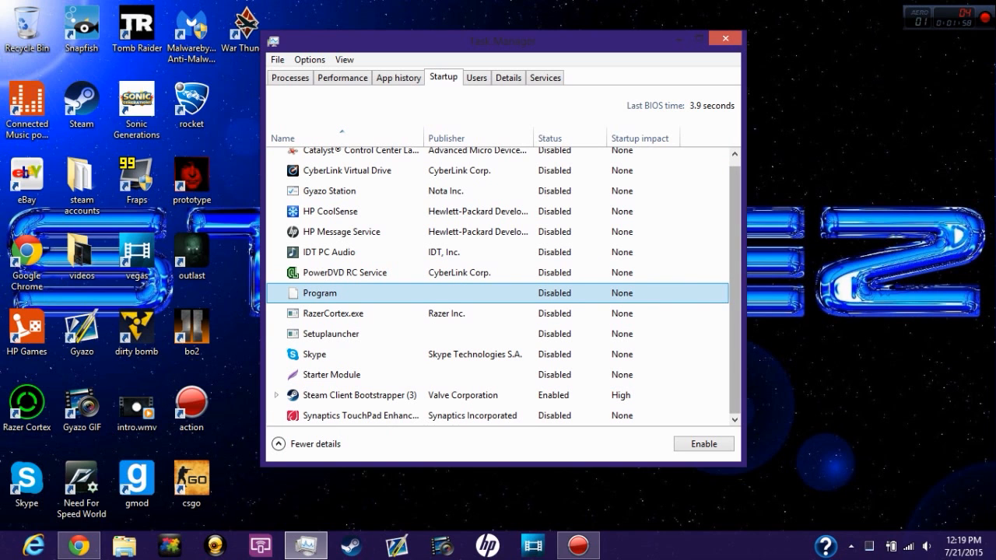
# - Check the running processes, return to the startup list, then close Task Manager
pyautogui.click(289, 78)
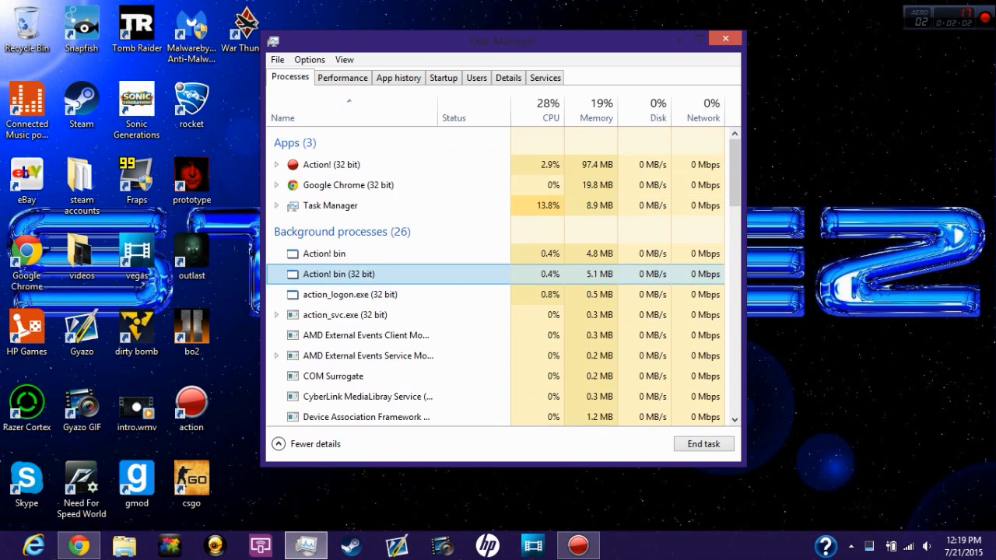
pyautogui.click(442, 78)
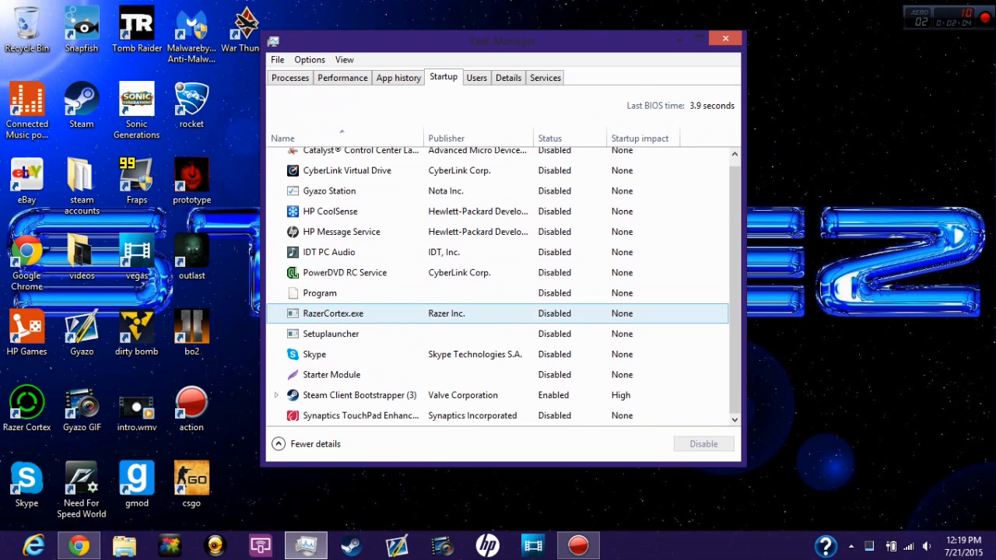
pyautogui.click(723, 38)
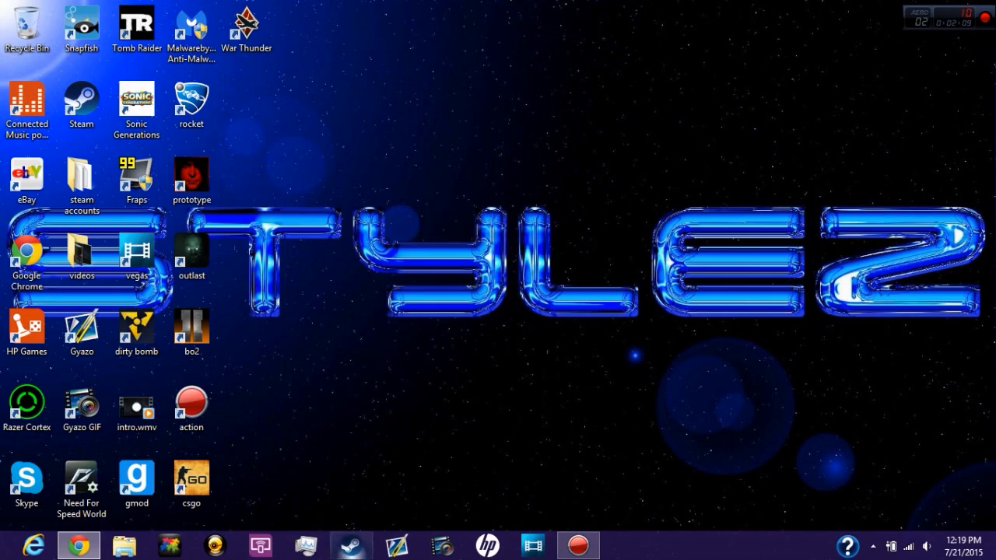
# - Bring up the Steam client on its store front page with the friends list visible
pyautogui.click(350, 545)
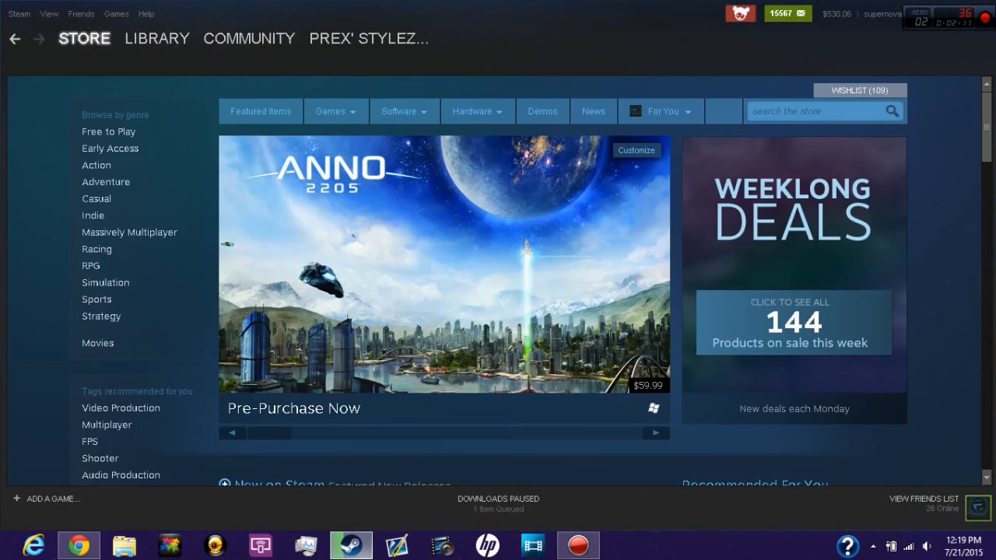
pyautogui.scroll(-3)
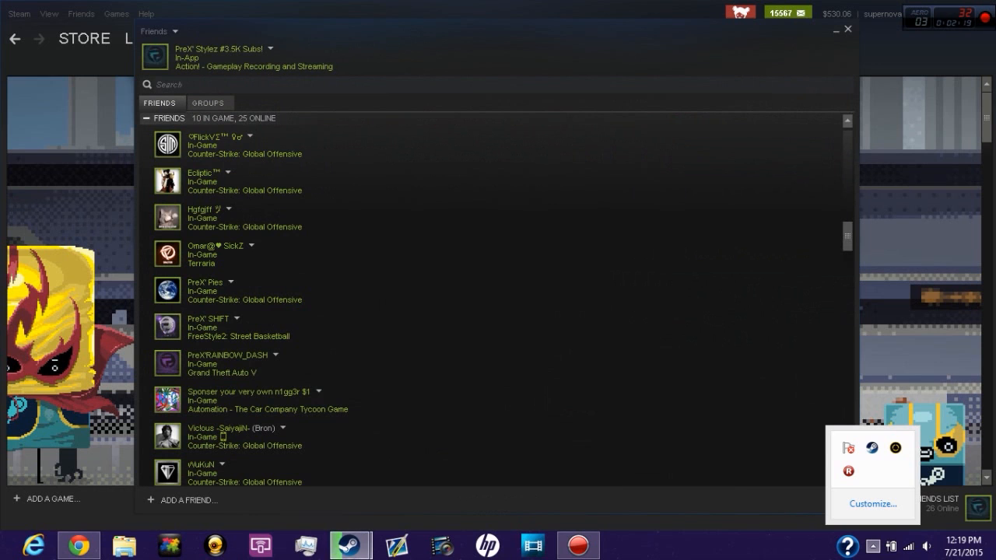
# - Scroll through the long list of pending friend invites toward the account's own profile page
pyautogui.scroll(-3)
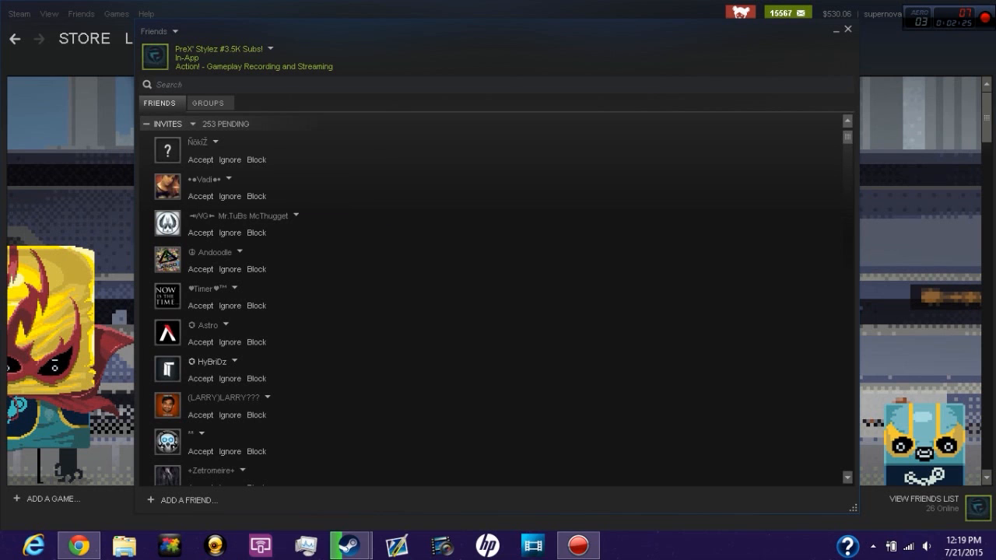
pyautogui.scroll(-3)
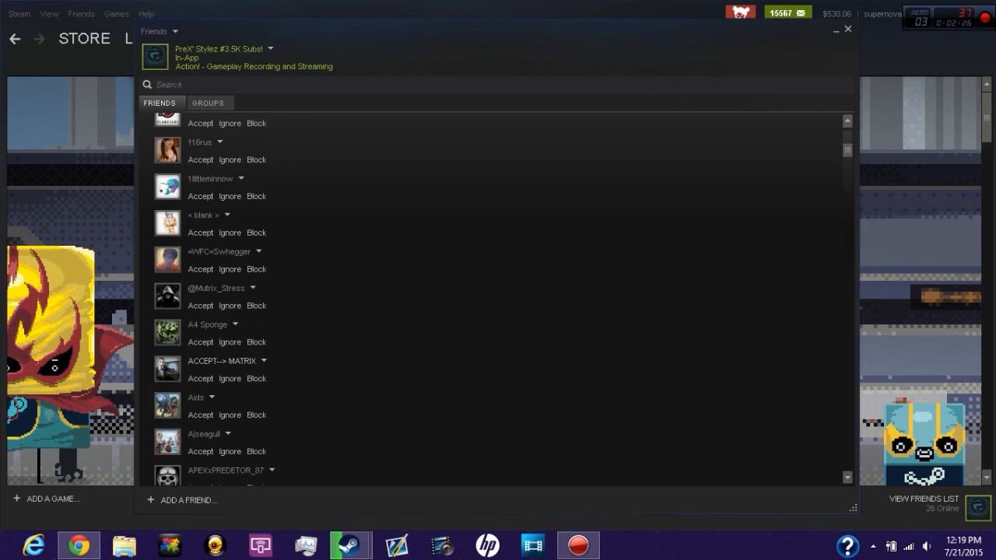
pyautogui.scroll(-3)
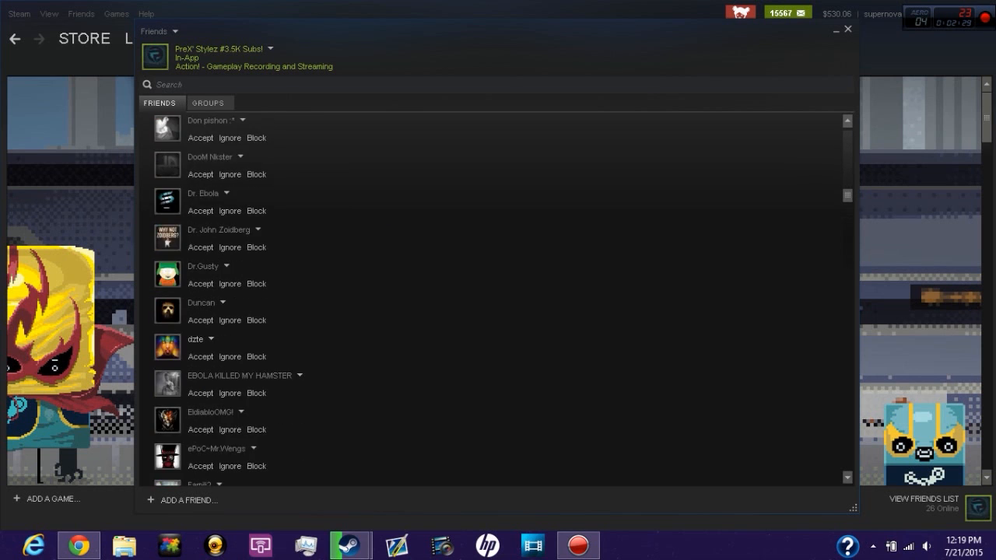
pyautogui.scroll(-3)
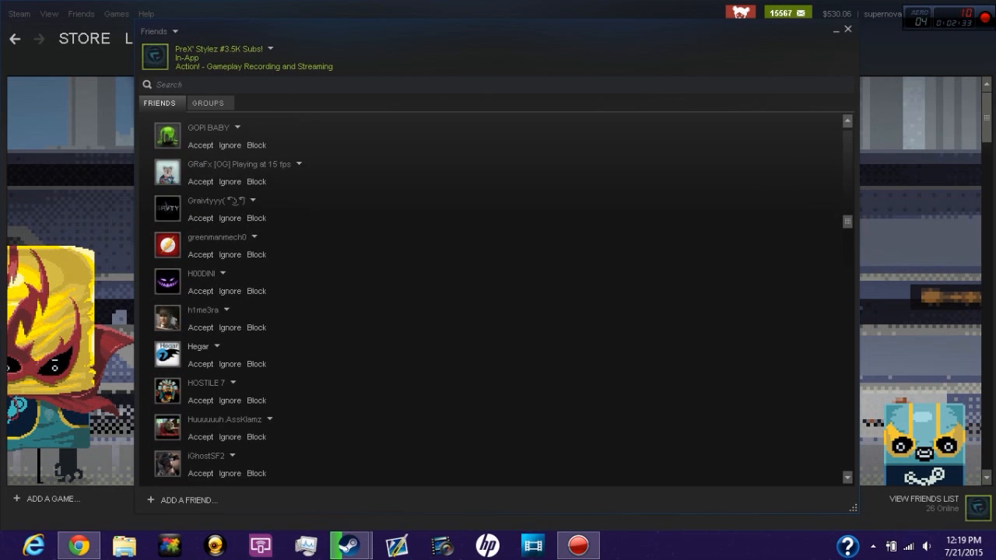
pyautogui.scroll(-3)
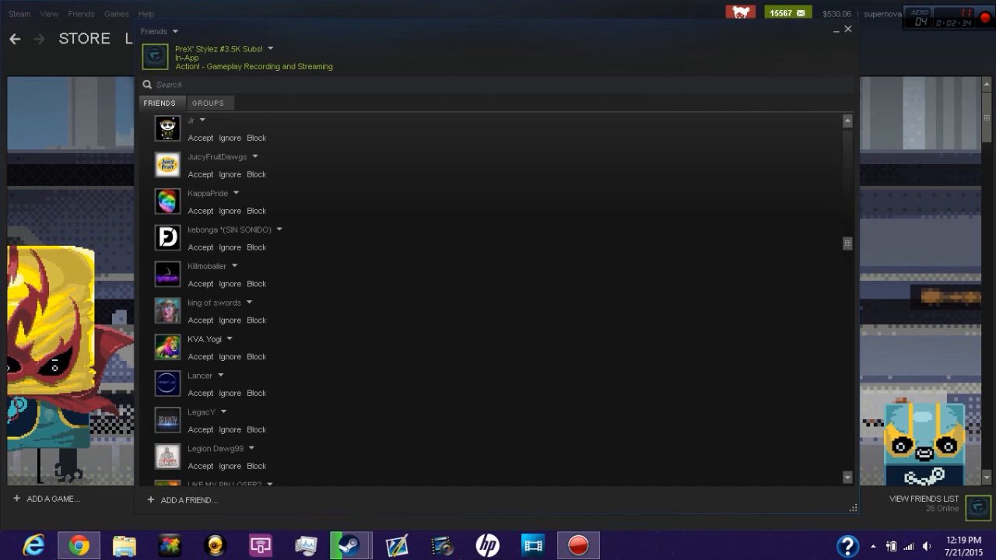
pyautogui.scroll(-3)
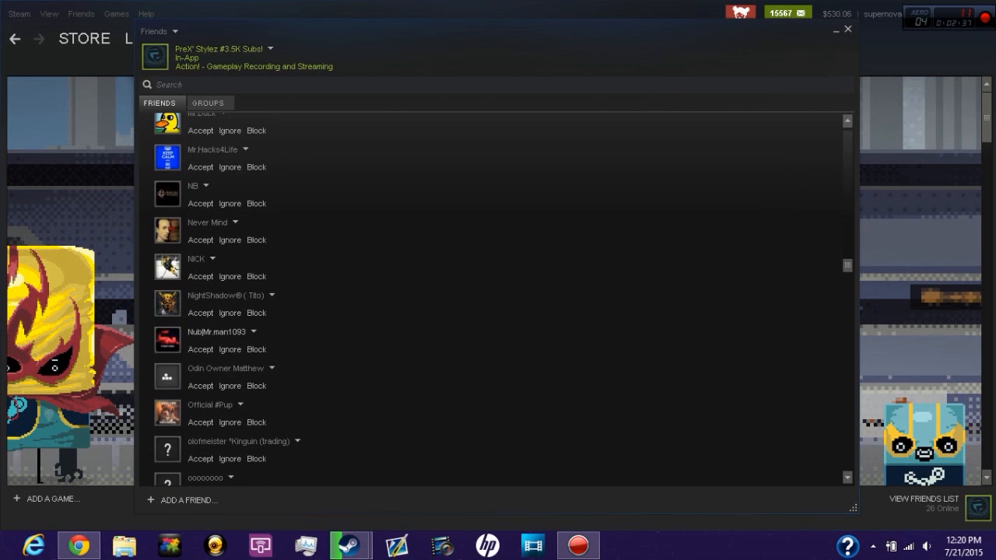
pyautogui.scroll(-3)
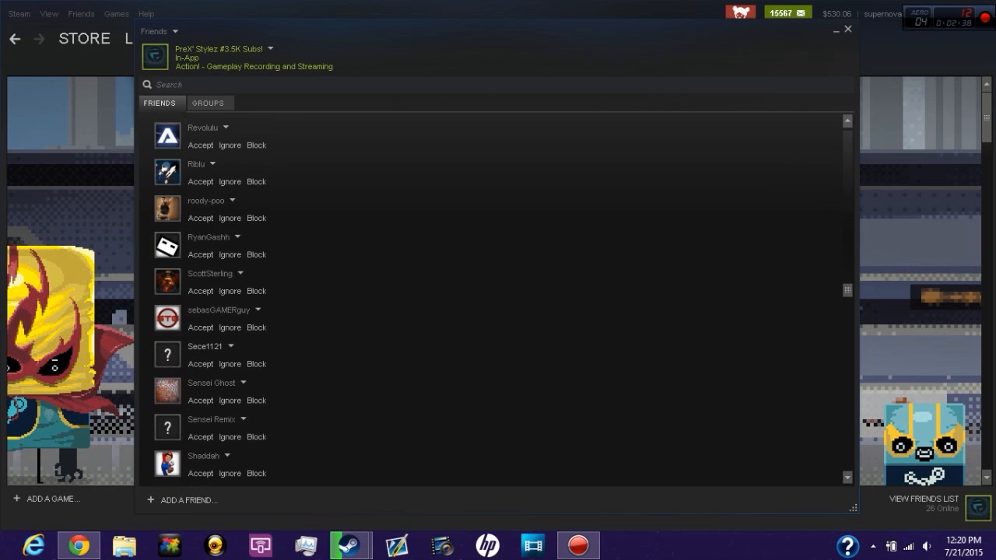
pyautogui.scroll(-3)
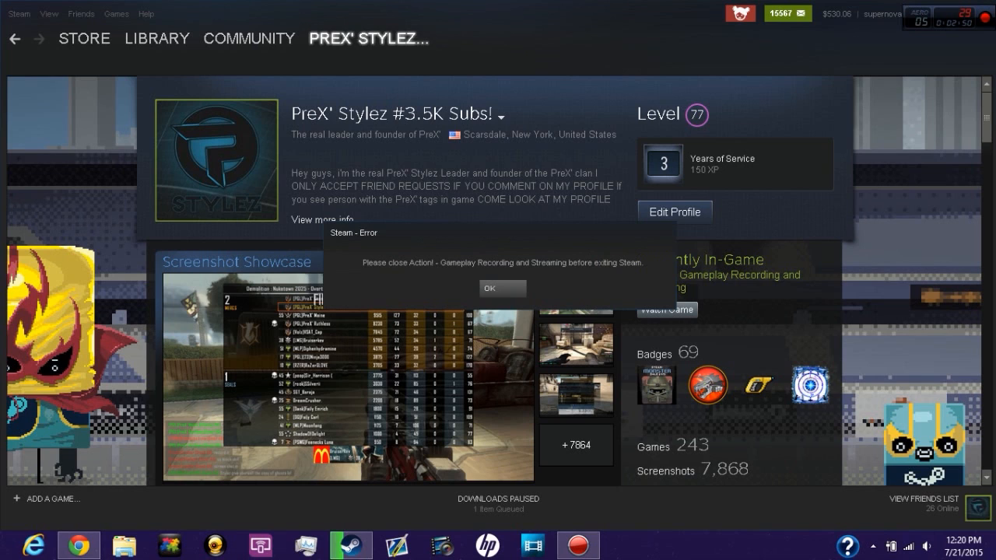
# - Dismiss the recording-software error and scroll the profile down to the inventory items
pyautogui.click(501, 286)
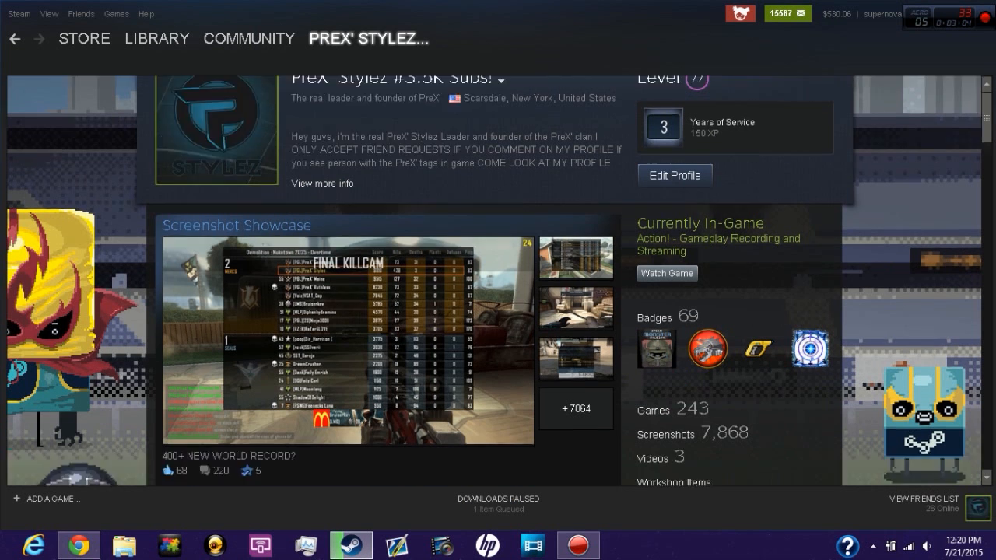
pyautogui.scroll(-3)
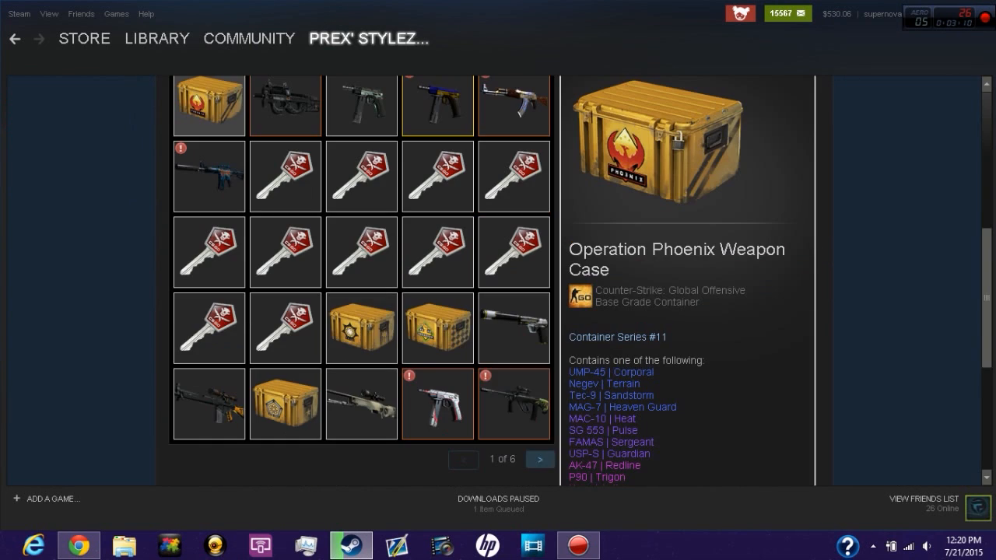
# - View the Bayonet Marble Fade knife and open Inventory History from the extra inventory options
pyautogui.scroll(-3)
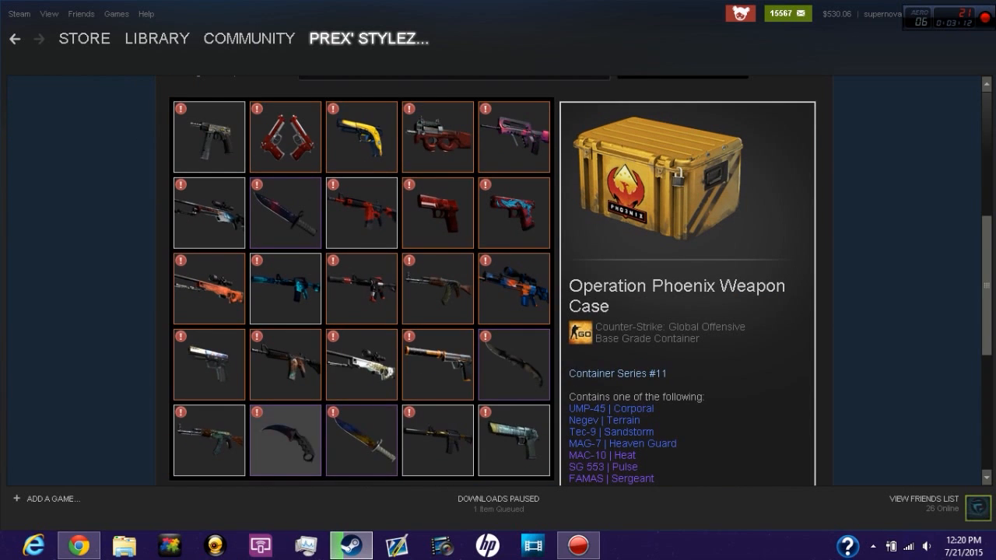
pyautogui.click(285, 439)
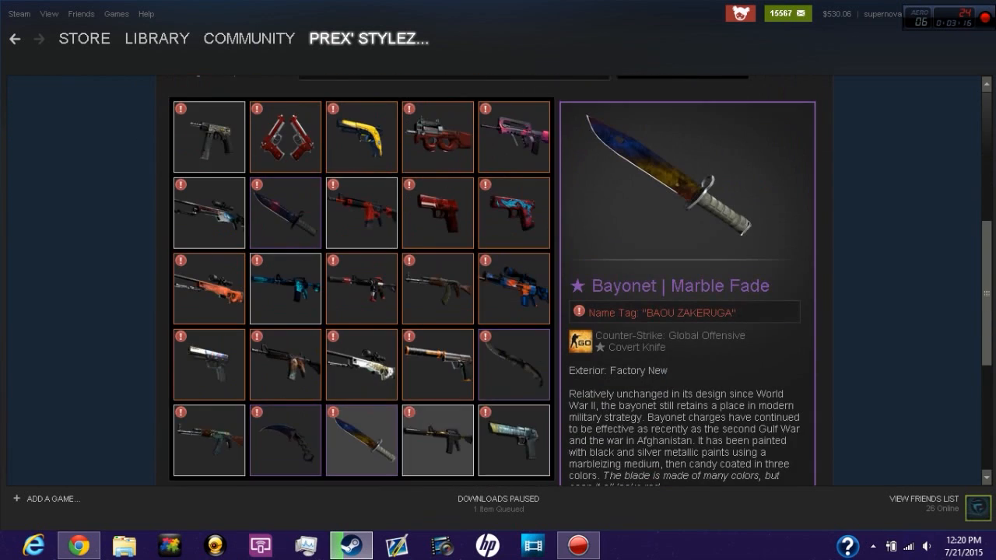
pyautogui.click(802, 129)
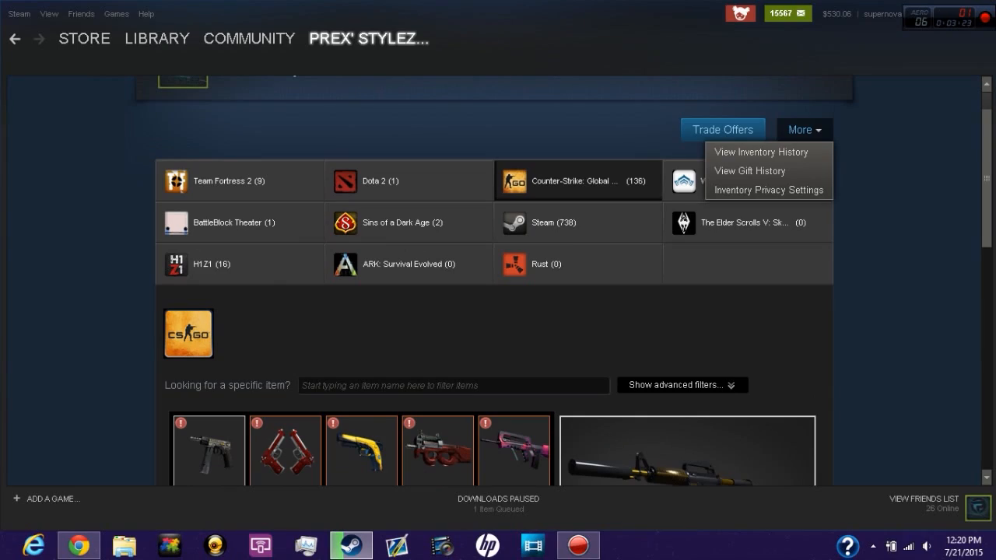
pyautogui.click(761, 153)
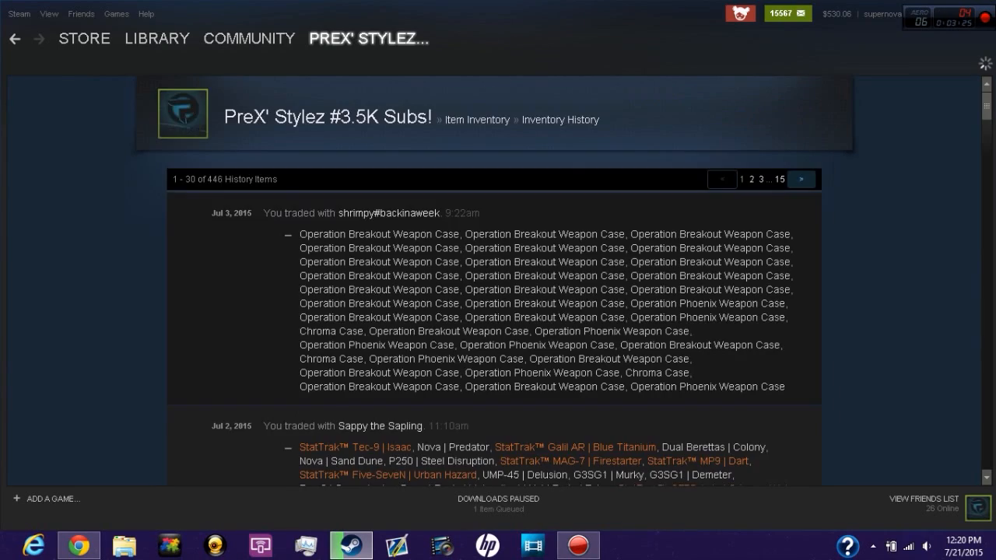
# - Browse the trade history down to the July 1 trade with Barbaros Swordon
pyautogui.scroll(-3)
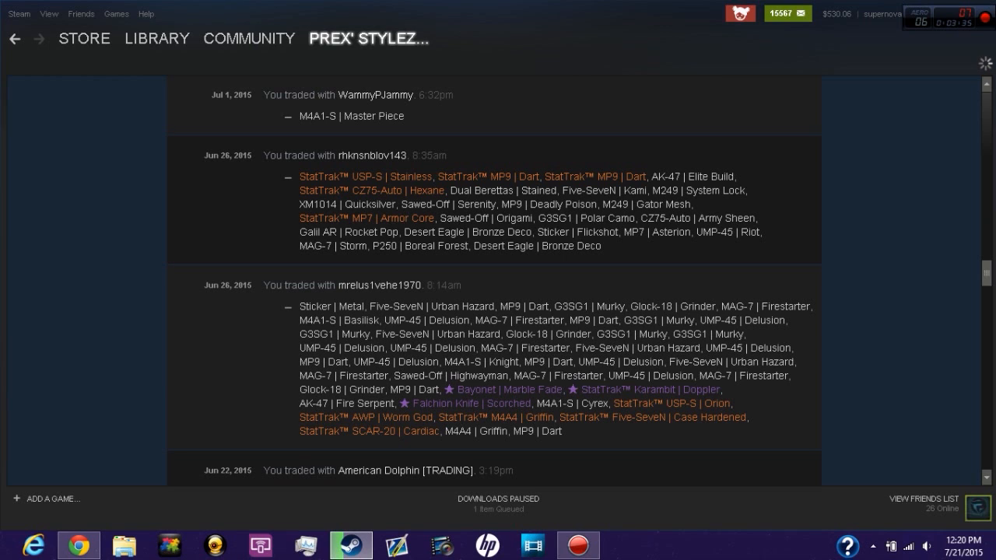
pyautogui.click(380, 285)
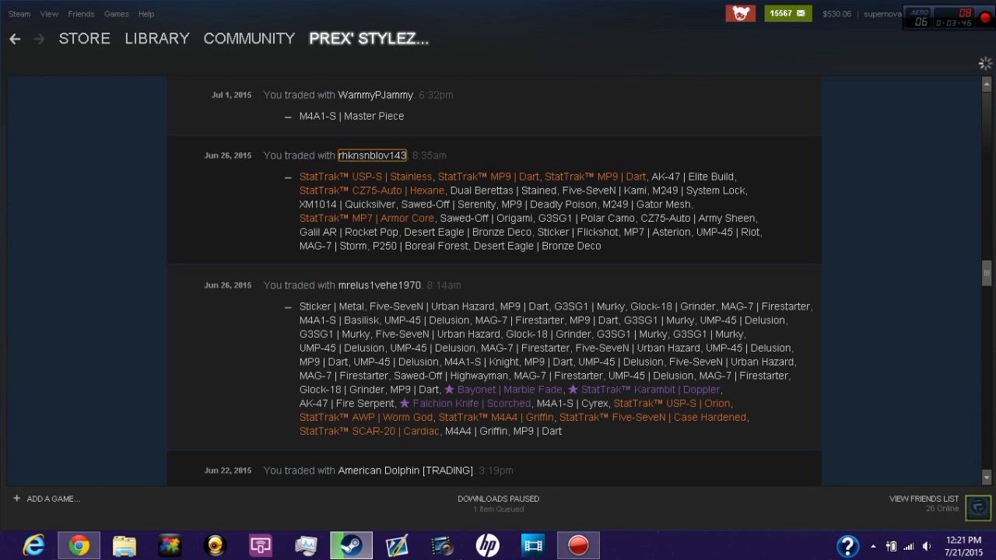
pyautogui.click(372, 155)
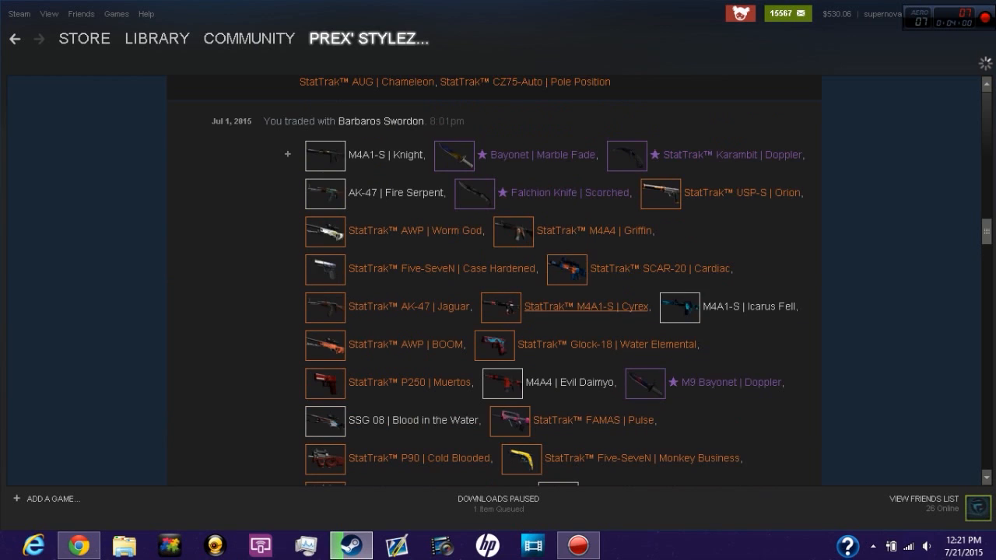
pyautogui.scroll(-3)
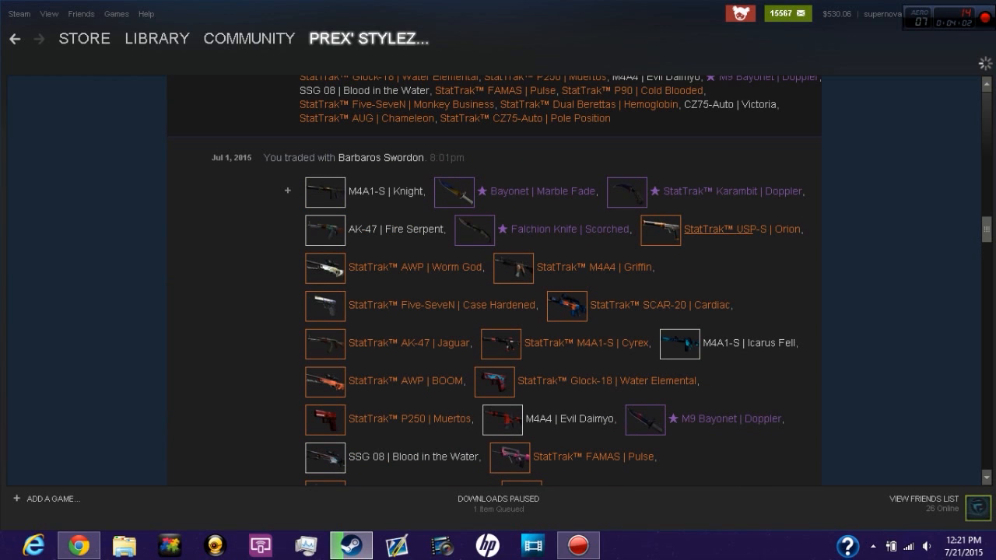
pyautogui.scroll(-3)
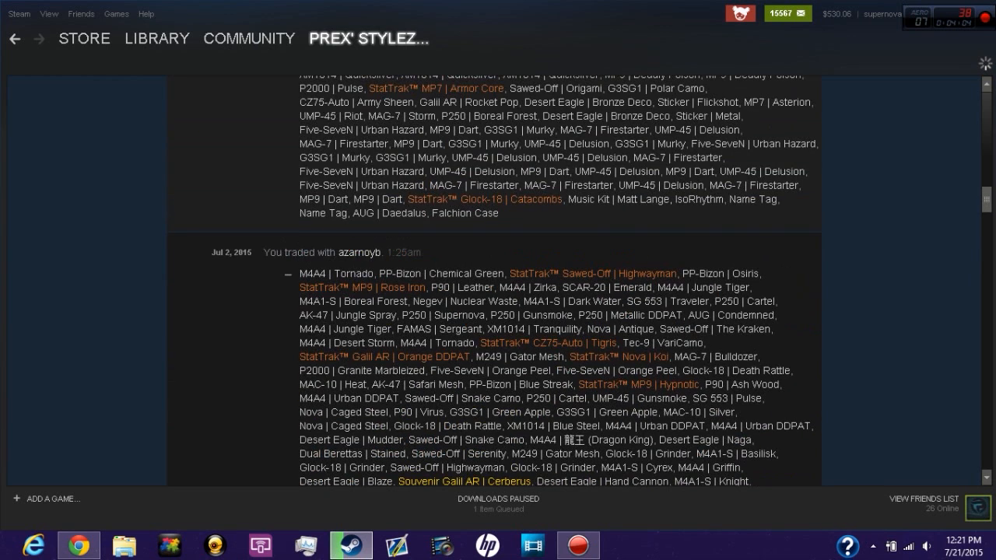
pyautogui.scroll(-3)
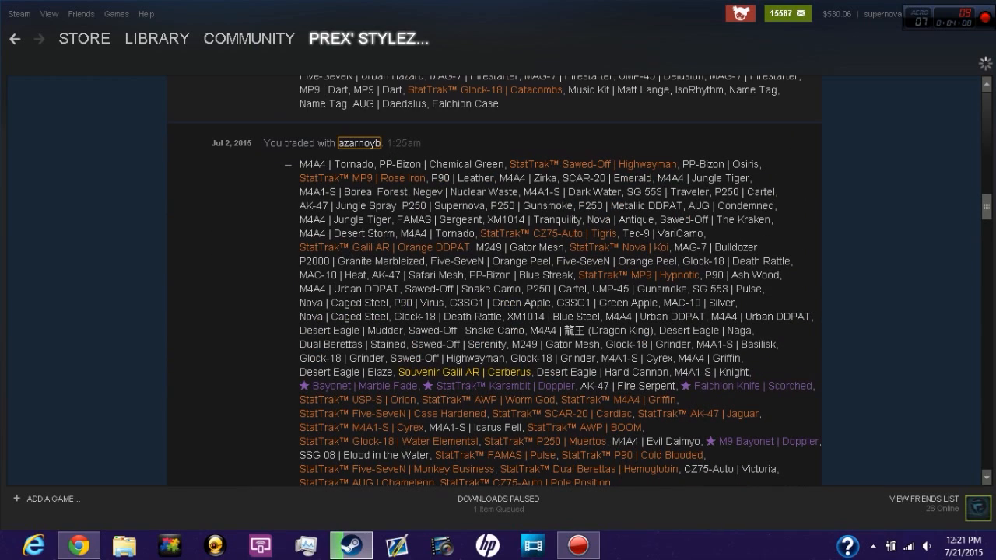
pyautogui.click(358, 143)
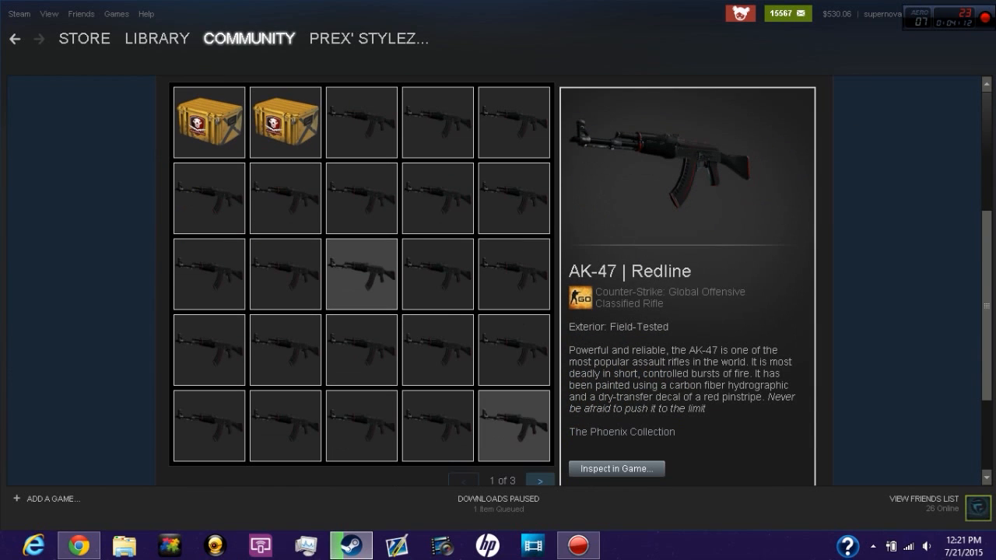
pyautogui.click(538, 479)
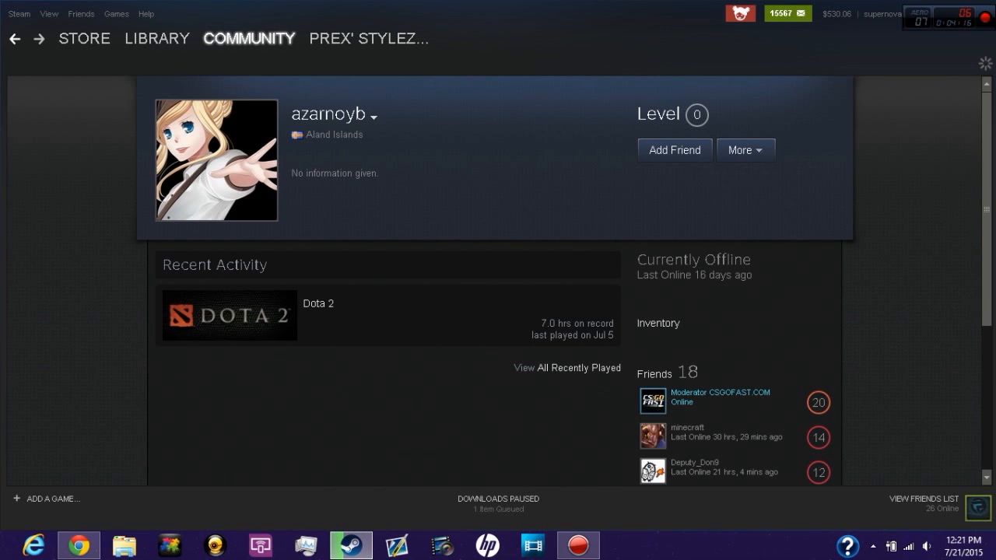
pyautogui.click(367, 37)
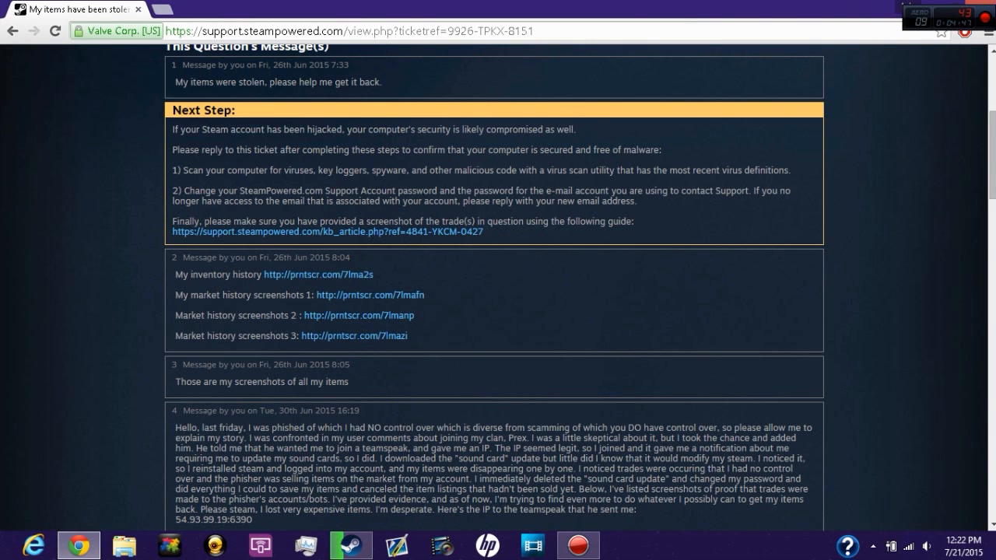
# - Read down through the support ticket's hijacked-account guidance and earlier replies
pyautogui.scroll(-3)
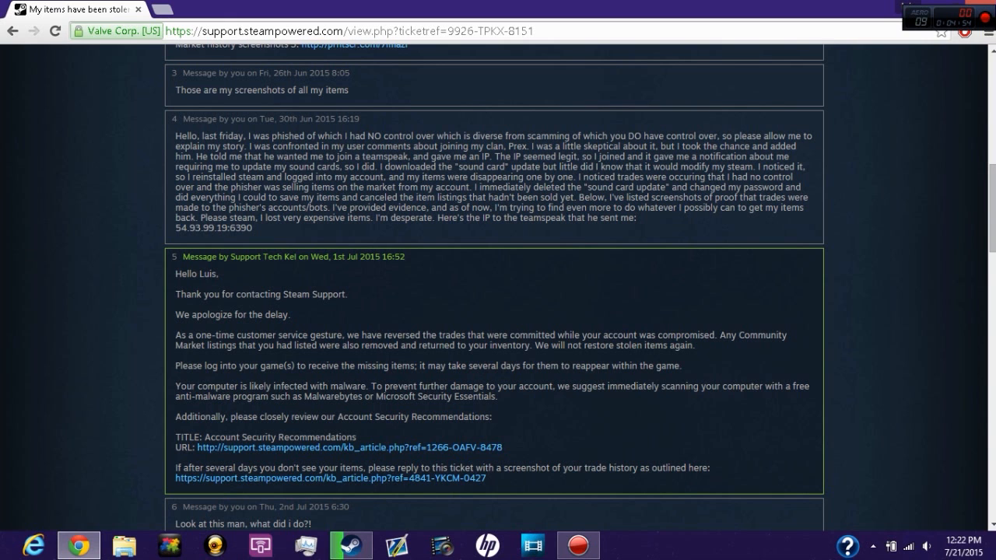
pyautogui.scroll(-3)
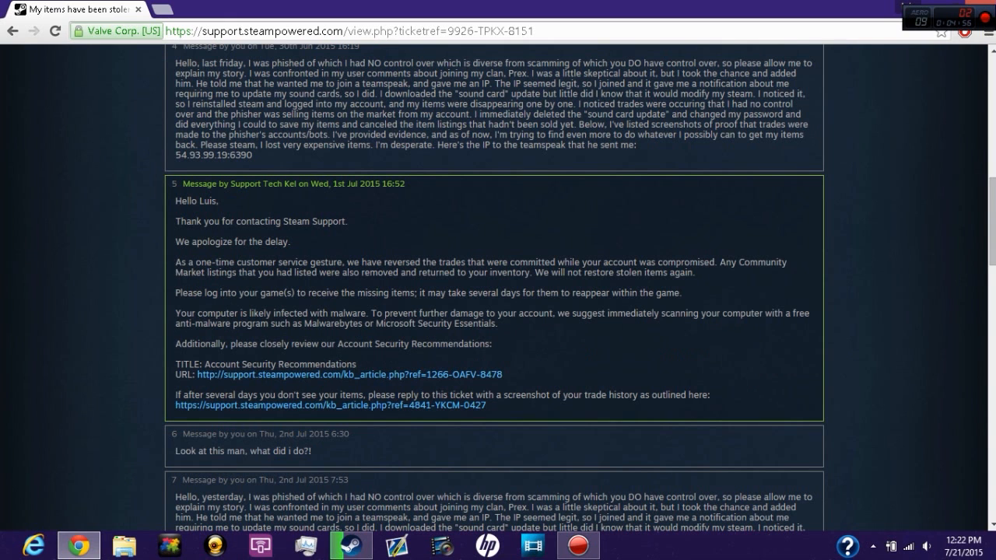
pyautogui.scroll(-3)
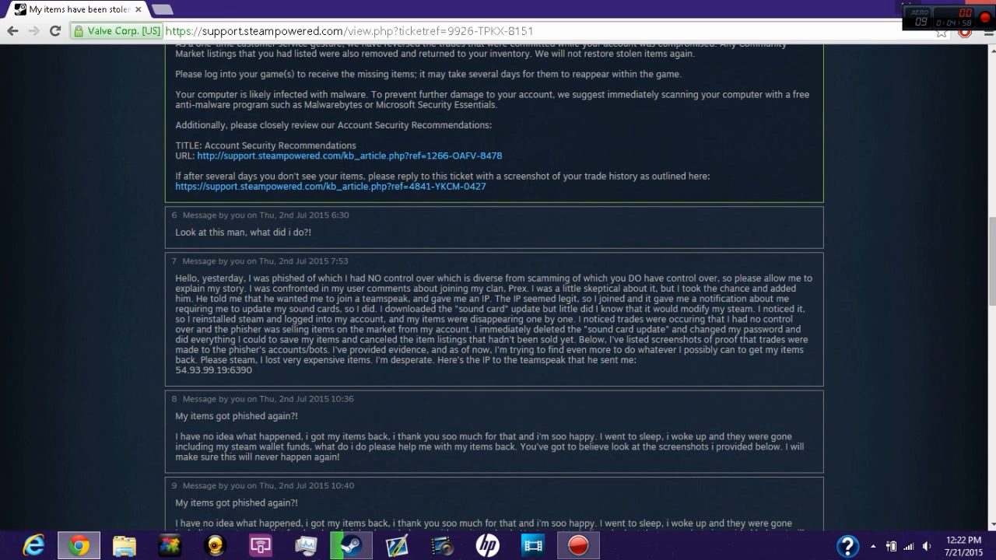
pyautogui.doubleClick(361, 277)
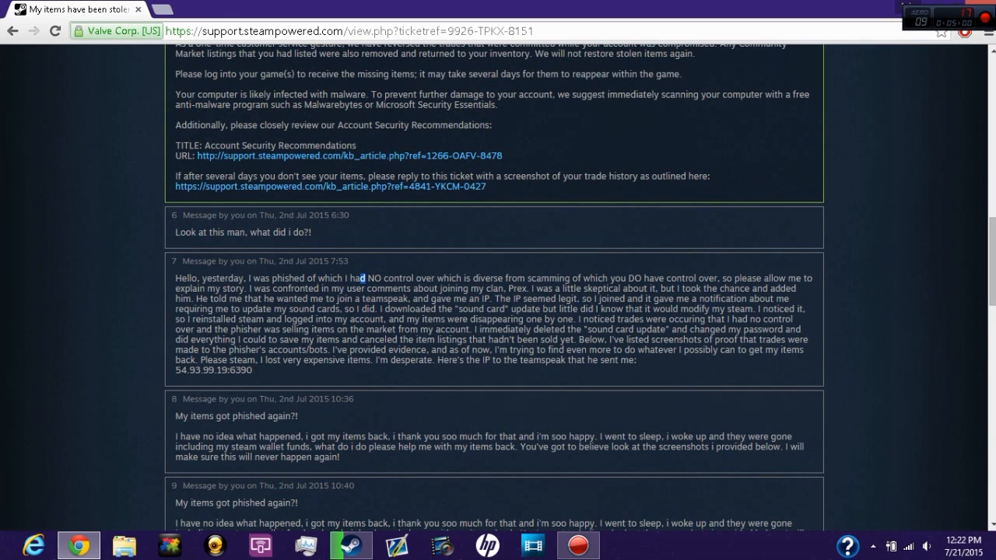
pyautogui.scroll(-3)
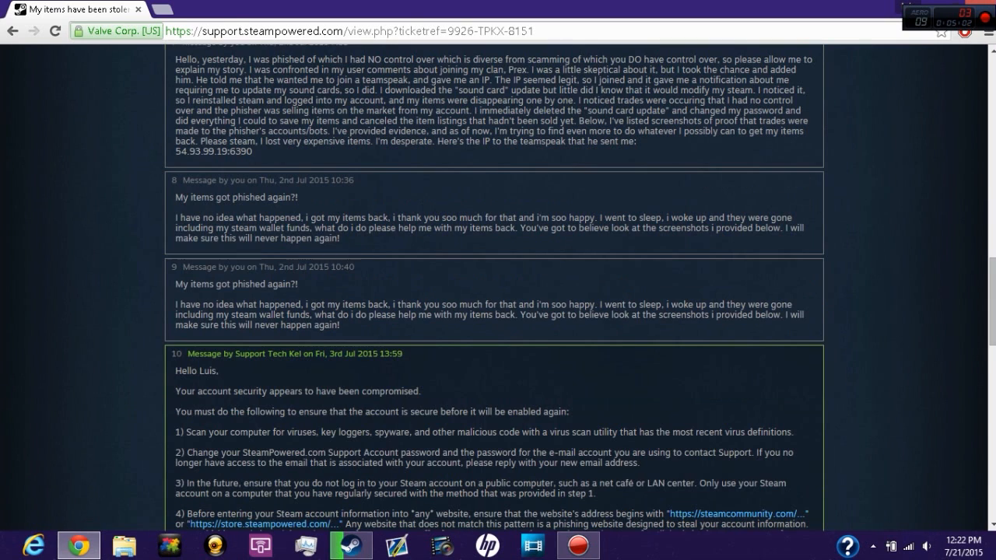
pyautogui.scroll(-3)
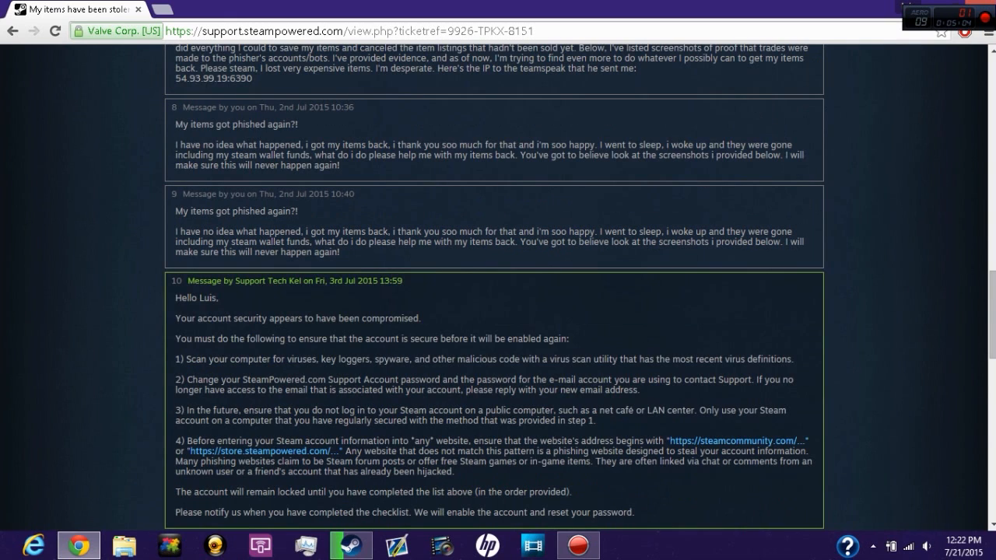
pyautogui.scroll(-3)
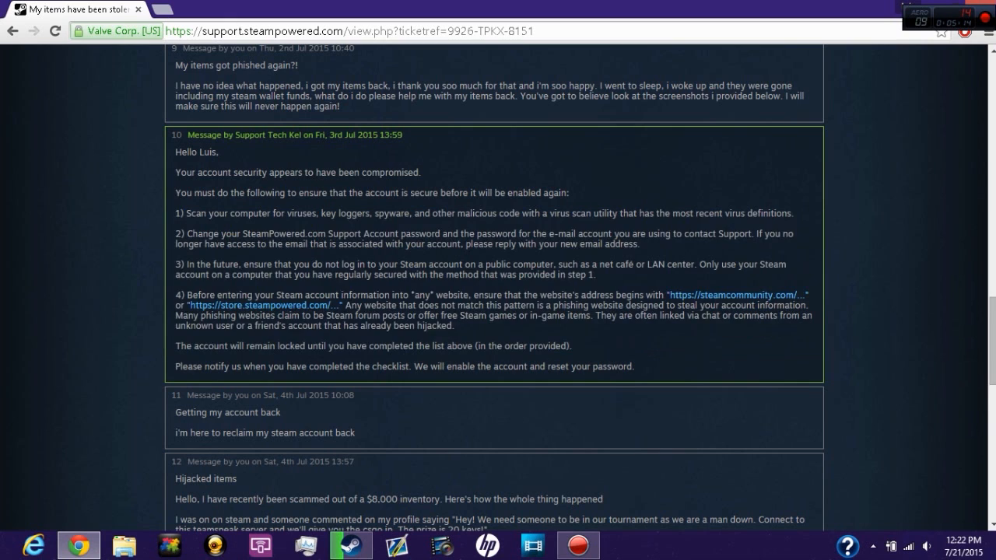
pyautogui.scroll(-3)
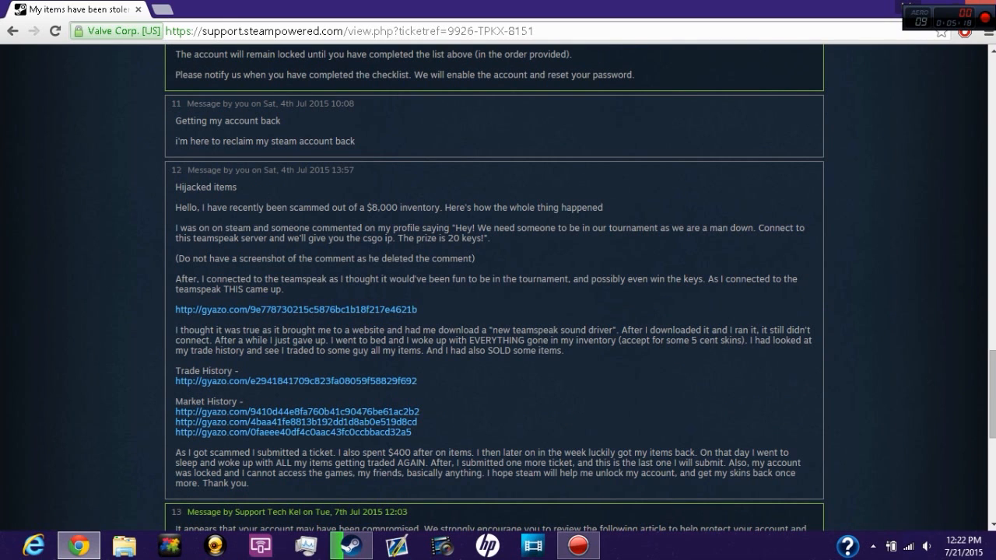
pyautogui.click(295, 310)
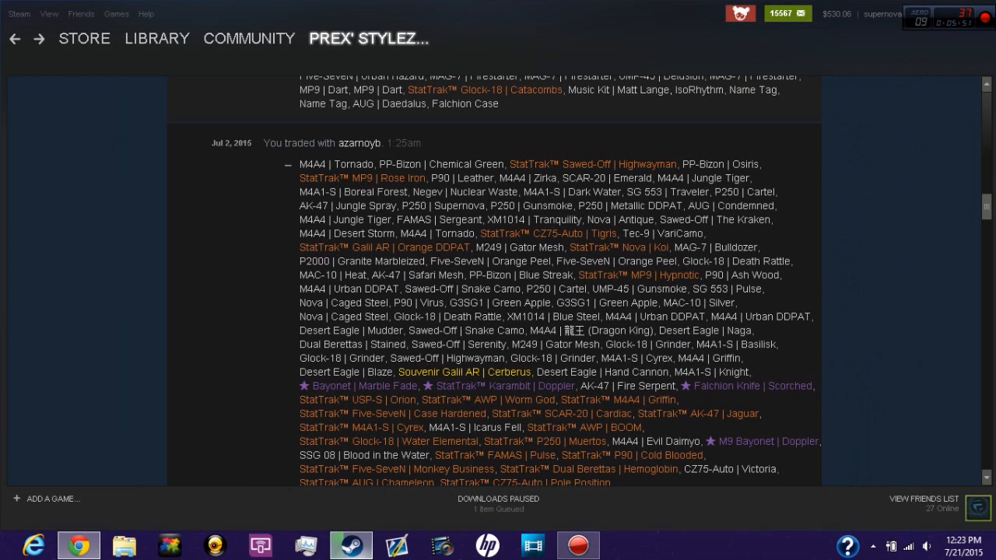
# - Switch back to the Steam Support ticket showing the July 4 'Hijacked items' message
pyautogui.click(249, 38)
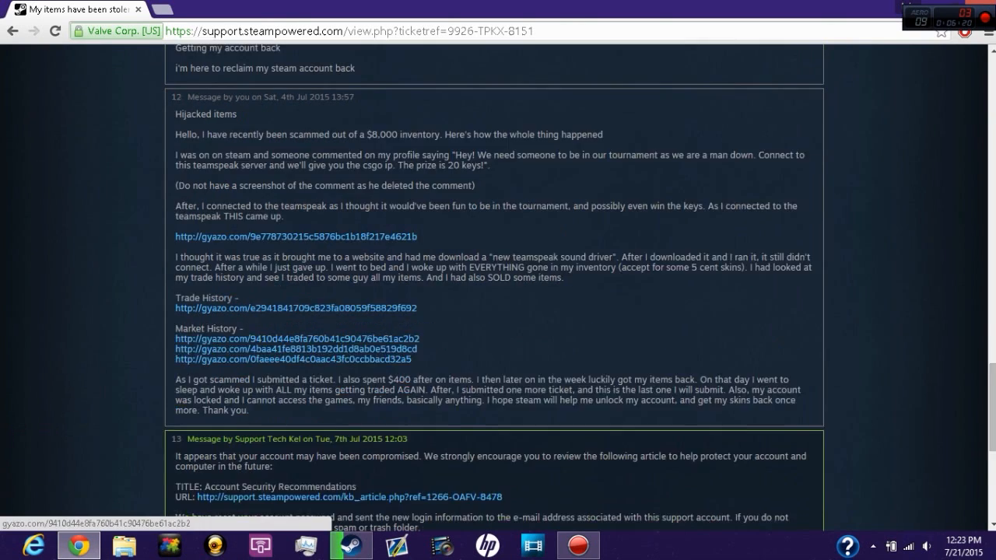
# - Highlight the sentence about the password being reset and read down to the final July 9 reply
pyautogui.scroll(-3)
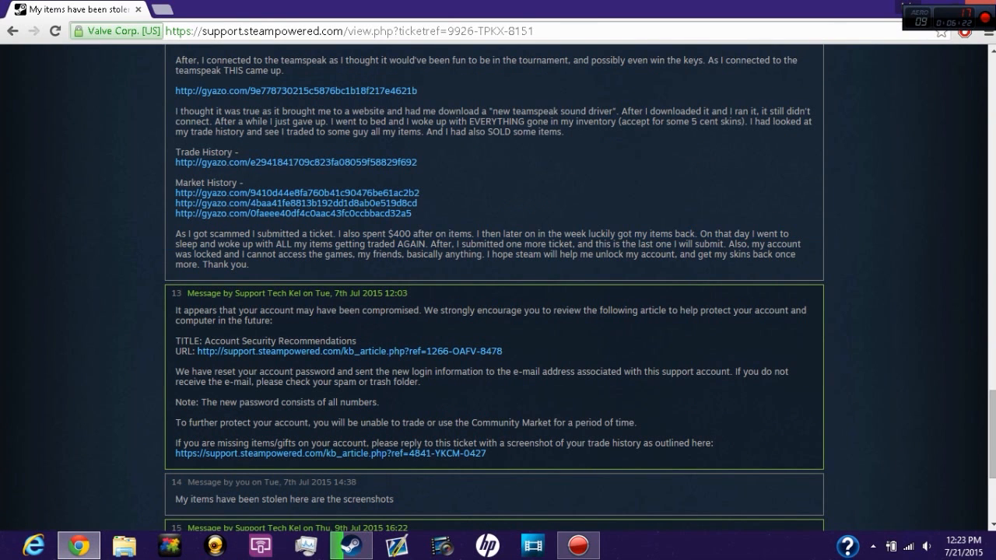
pyautogui.moveTo(180, 310); pyautogui.dragTo(504, 310)
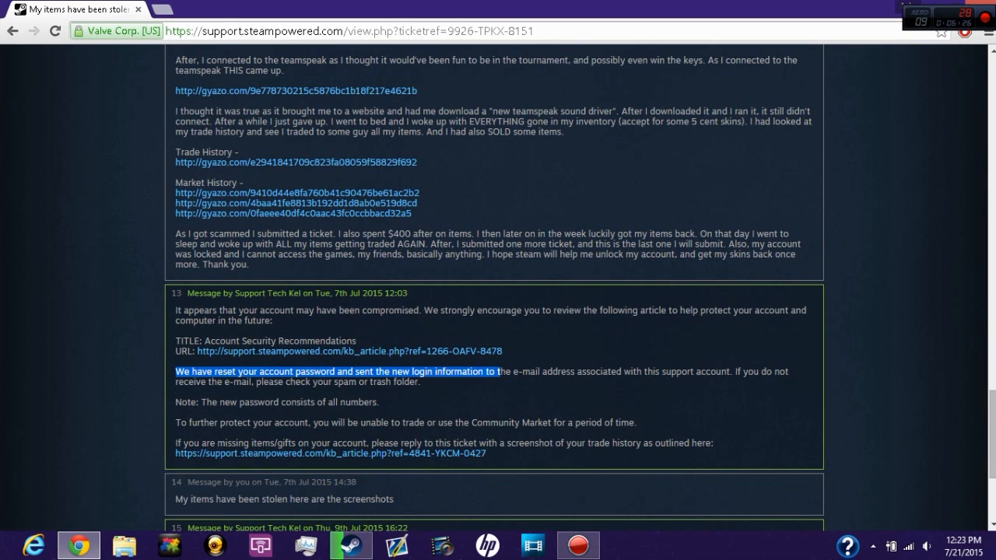
pyautogui.scroll(-3)
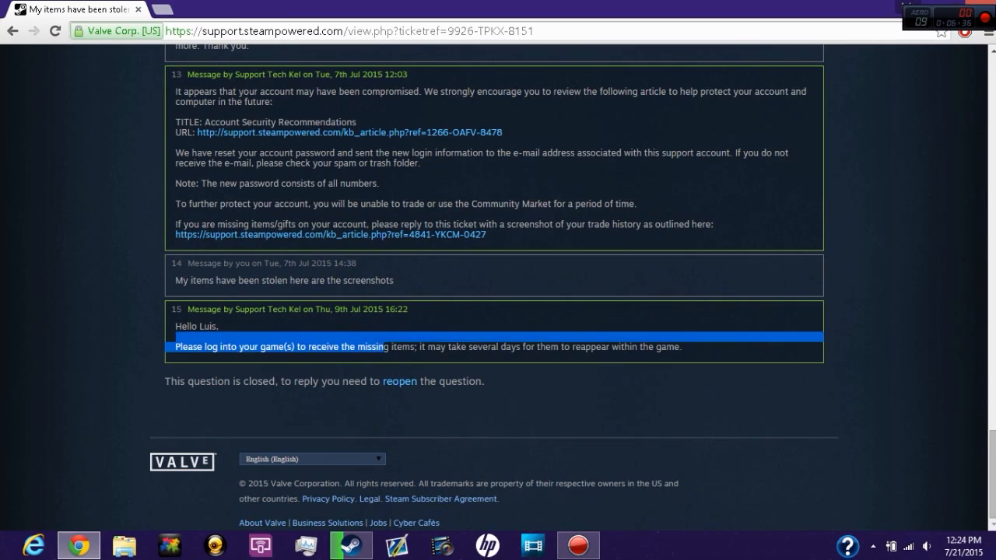
# - Return to the top of the ticket, then read back down to the closed-question notice
pyautogui.scroll(3)
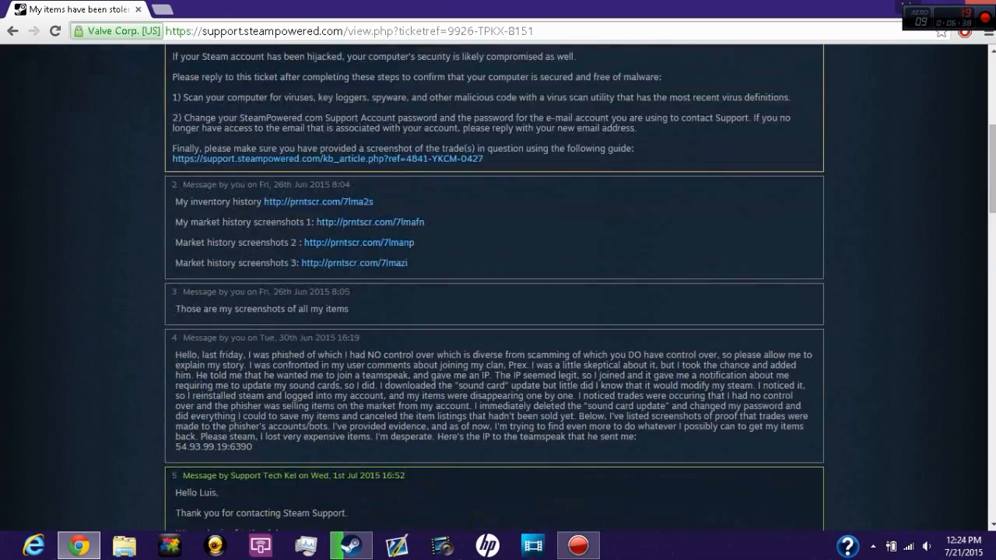
pyautogui.scroll(3)
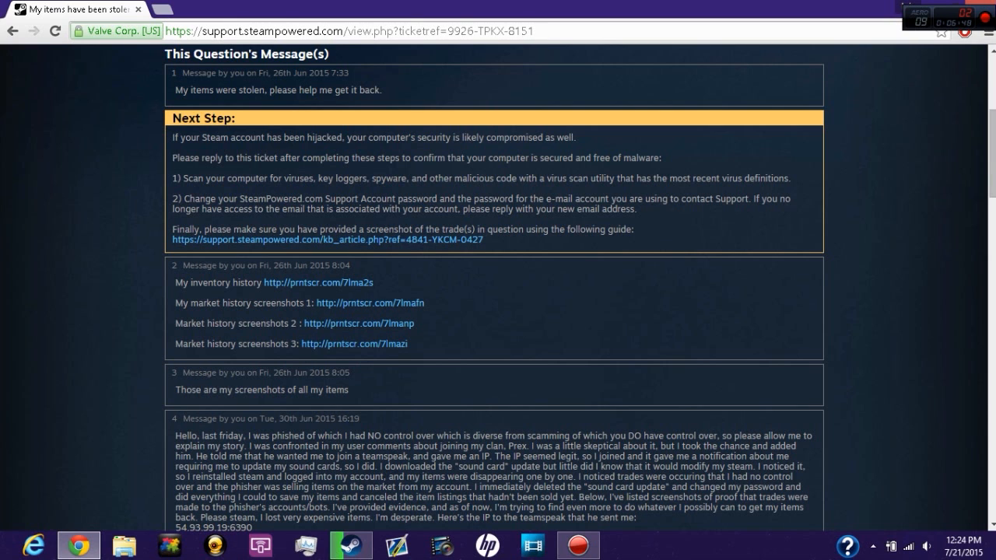
pyautogui.scroll(-3)
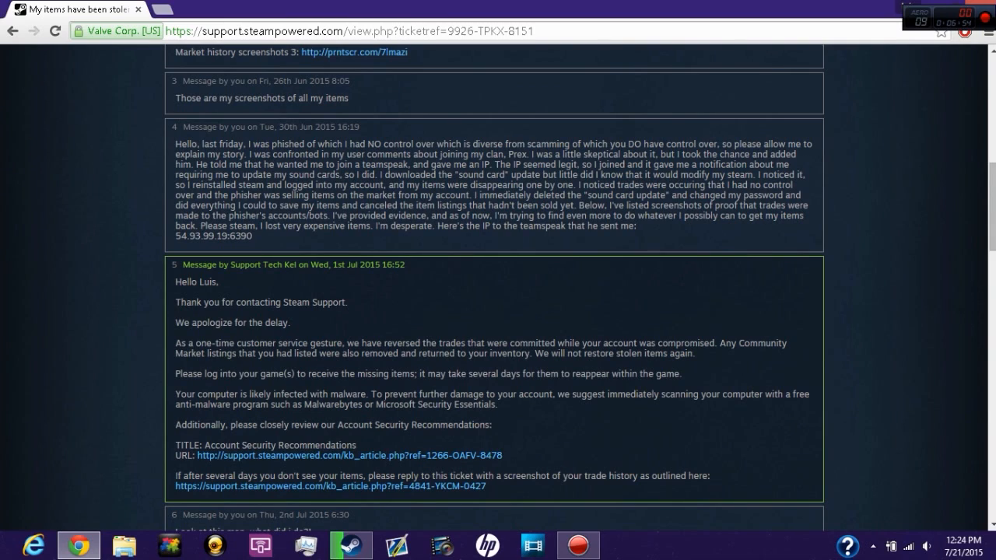
pyautogui.scroll(-3)
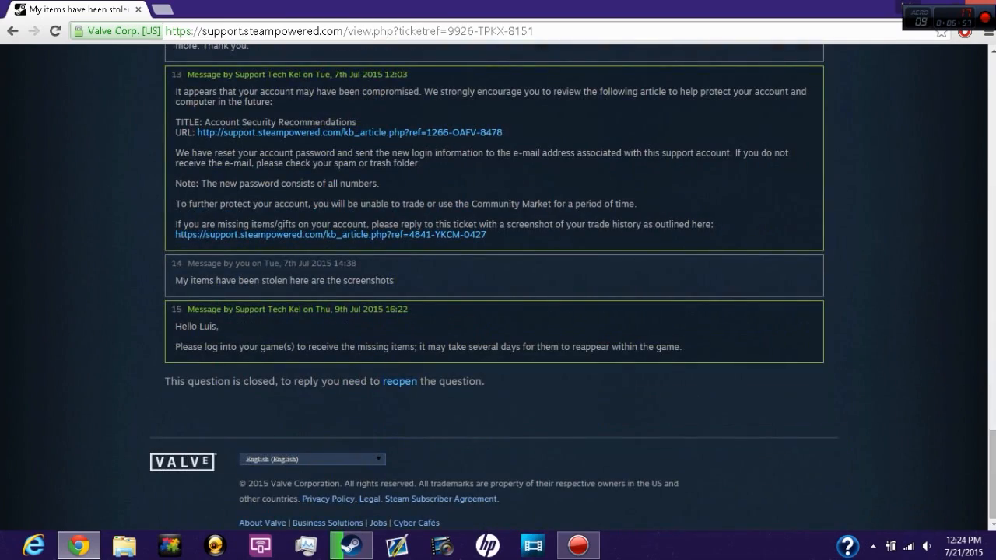